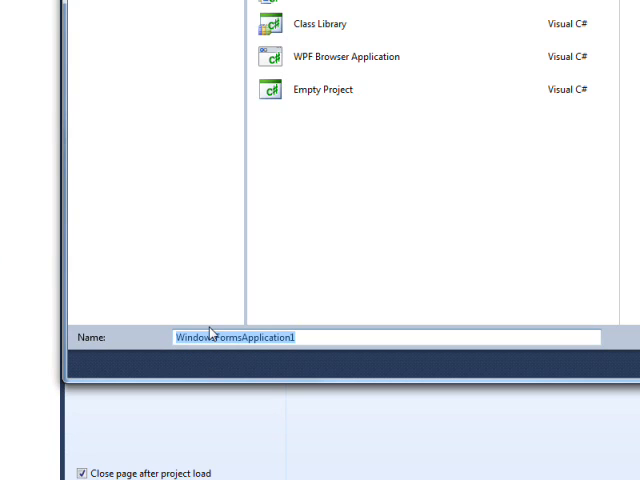
# - Create a new Windows Forms Application project named starting with 'Pic'
pyautogui.write('Pic')
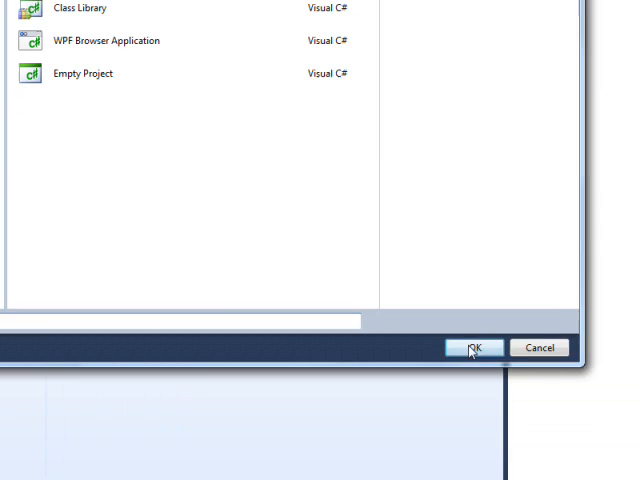
pyautogui.click(474, 347)
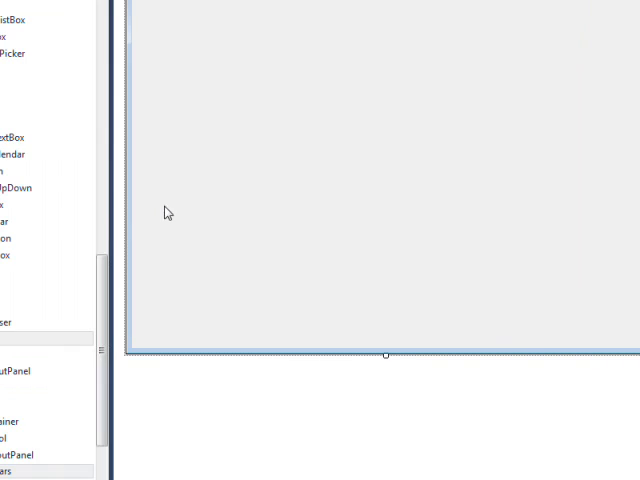
# - Set pictureBox1's Size property to 24,24 in the Properties window
pyautogui.scroll(-3)
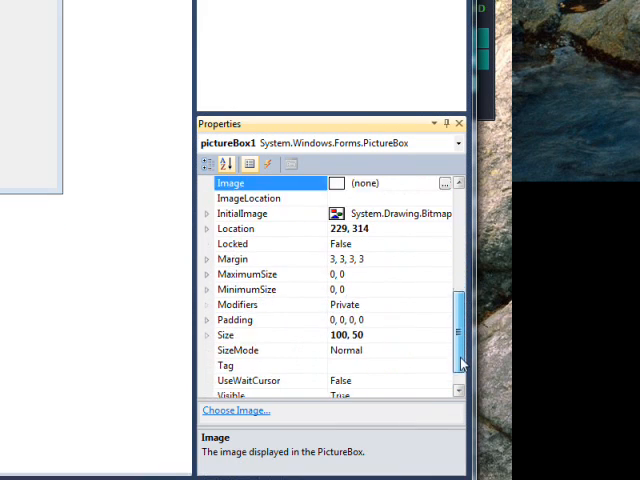
pyautogui.scroll(-3)
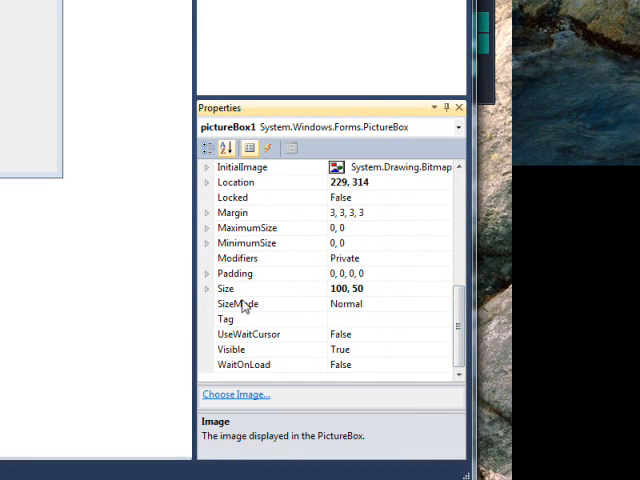
pyautogui.click(226, 288)
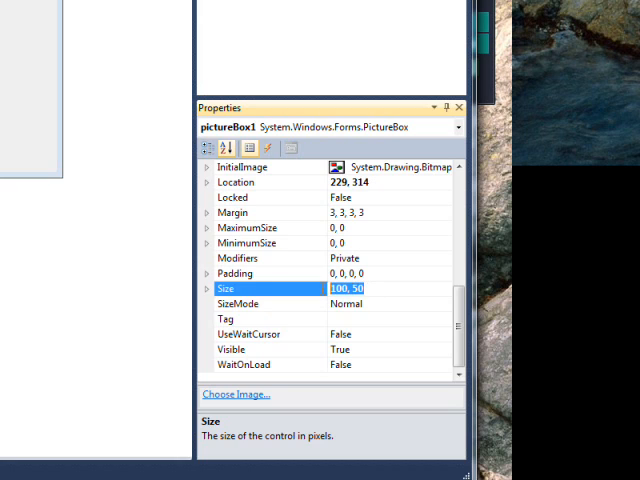
pyautogui.write('24')
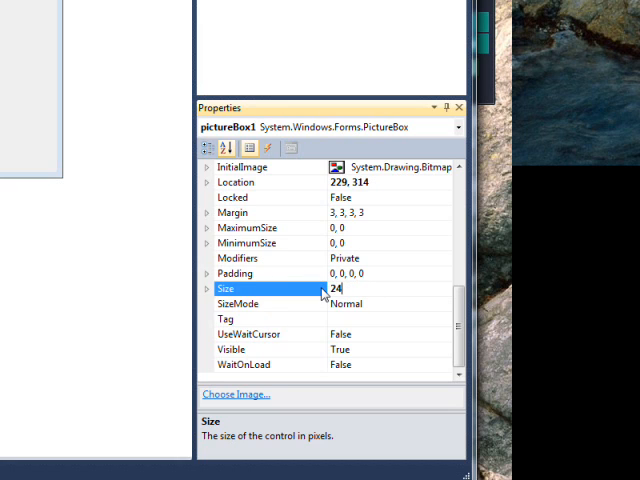
pyautogui.write(',2')
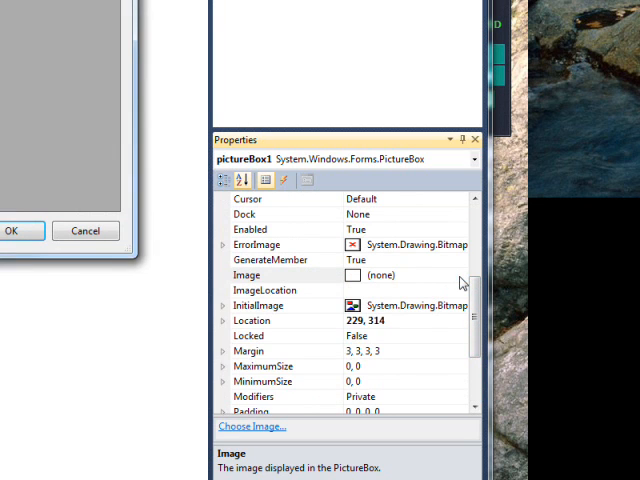
# - Import World.ico into the resources and assign it as the picture box image
pyautogui.click(252, 426)
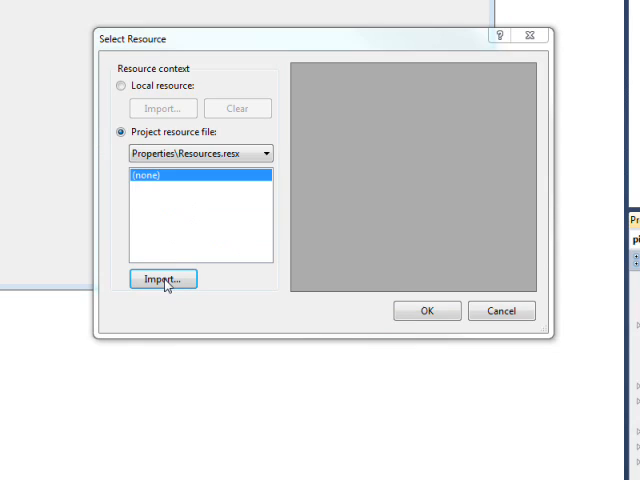
pyautogui.click(162, 278)
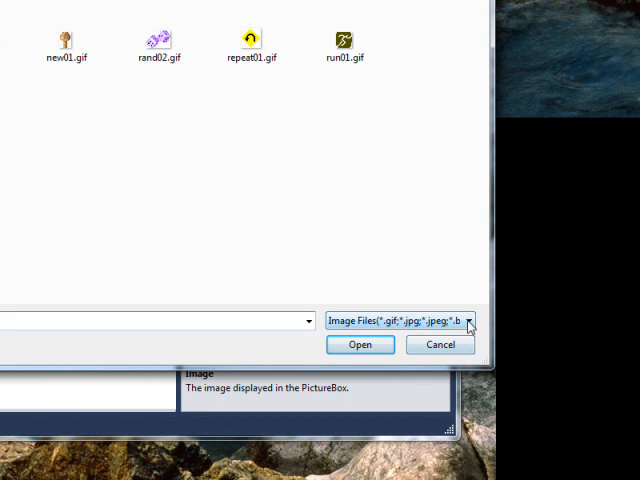
pyautogui.click(469, 321)
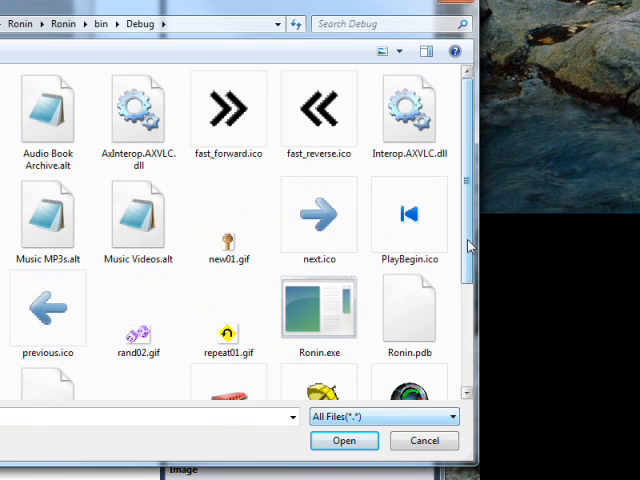
pyautogui.scroll(-3)
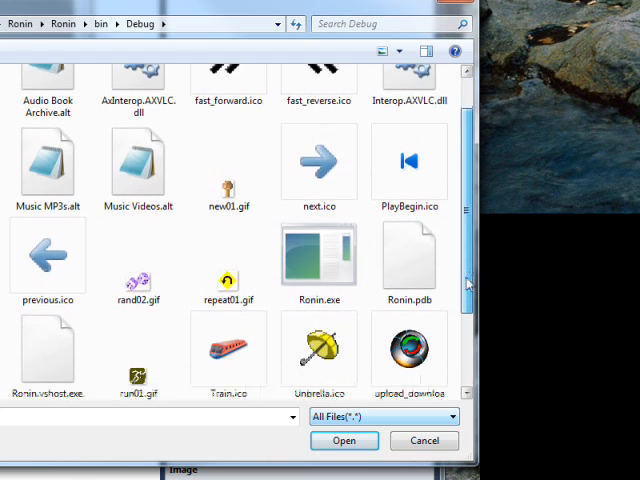
pyautogui.scroll(-3)
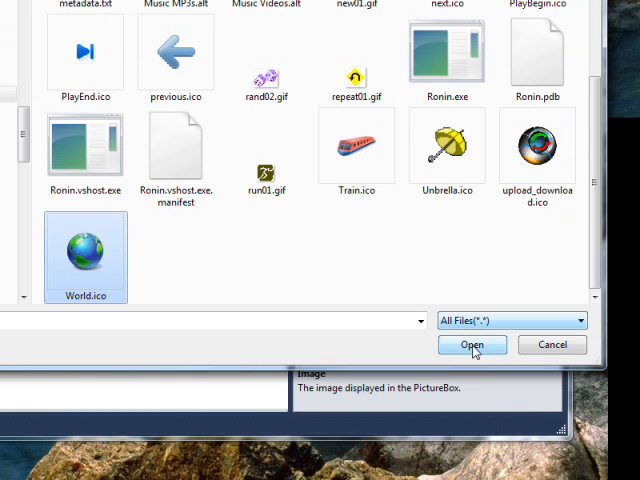
pyautogui.click(471, 344)
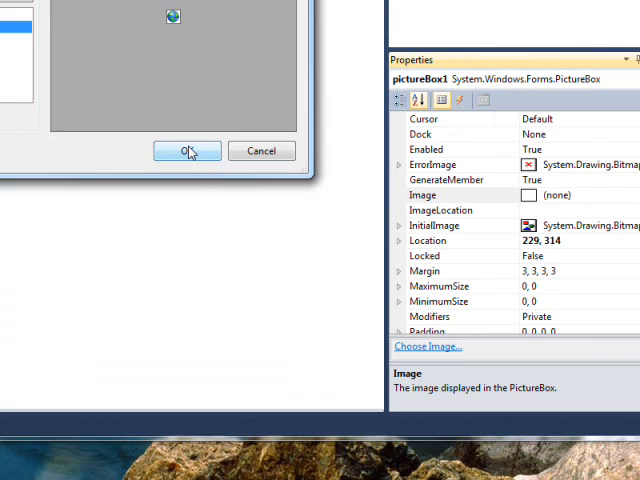
pyautogui.click(187, 151)
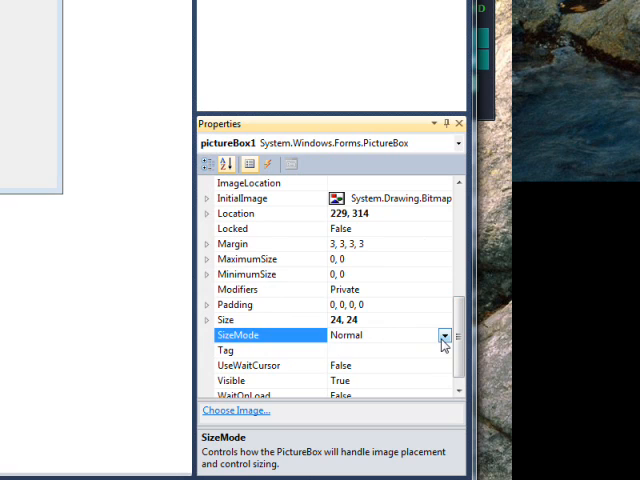
# - Set SizeMode to StretchImage and drag the globe picture box into position
pyautogui.click(444, 335)
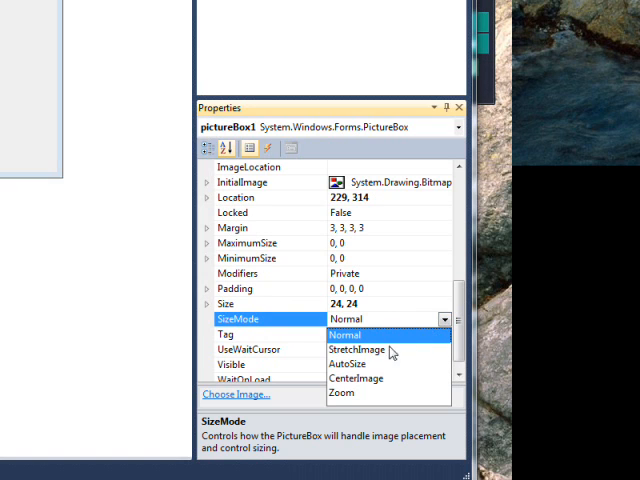
pyautogui.click(355, 349)
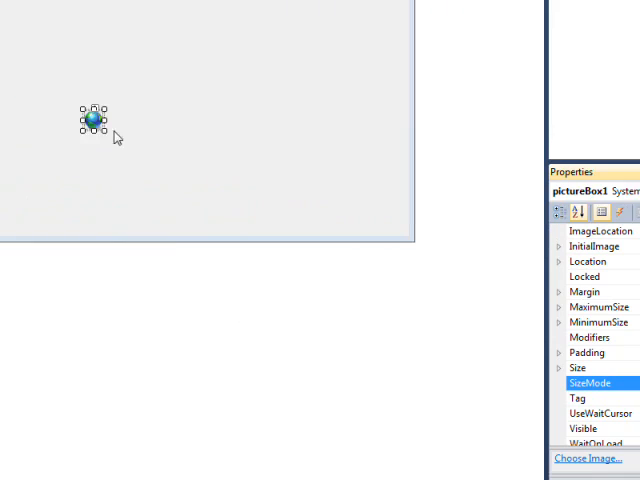
pyautogui.moveTo(88, 118); pyautogui.dragTo(172, 135)
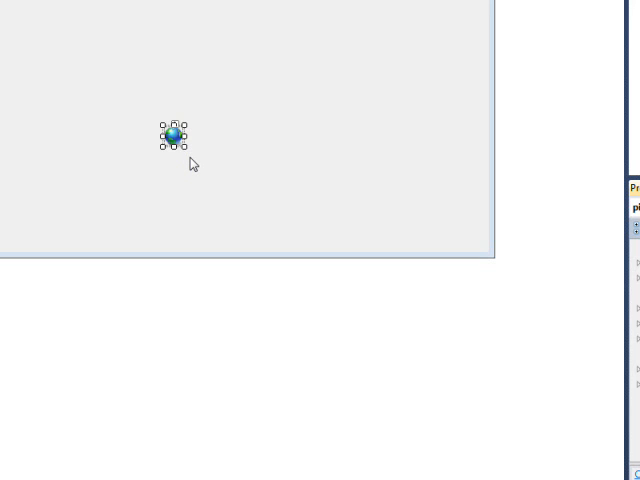
pyautogui.rightClick(173, 135)
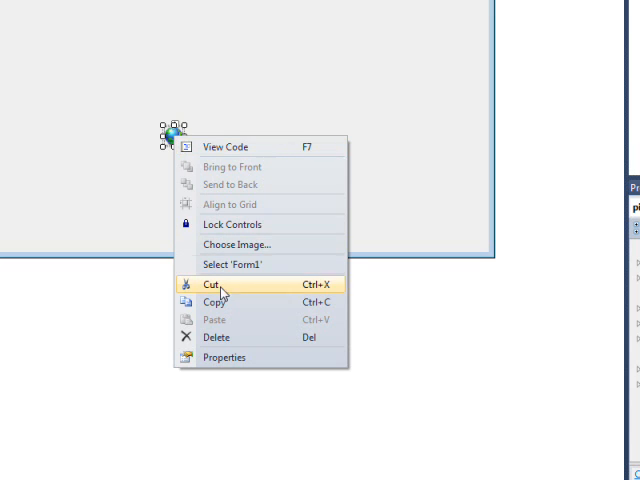
# - Copy the globe picture box from its context menu
pyautogui.click(211, 285)
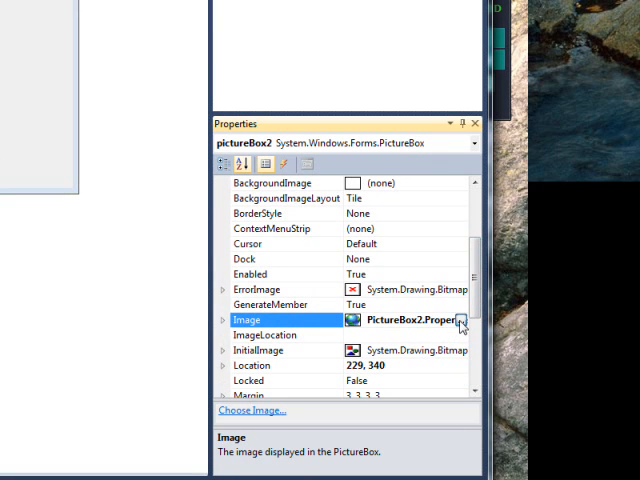
# - Begin importing rand02.gif as the second picture box's image
pyautogui.click(461, 320)
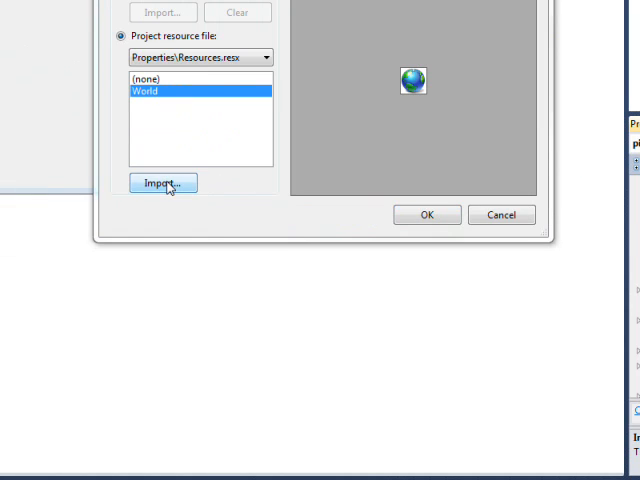
pyautogui.click(162, 182)
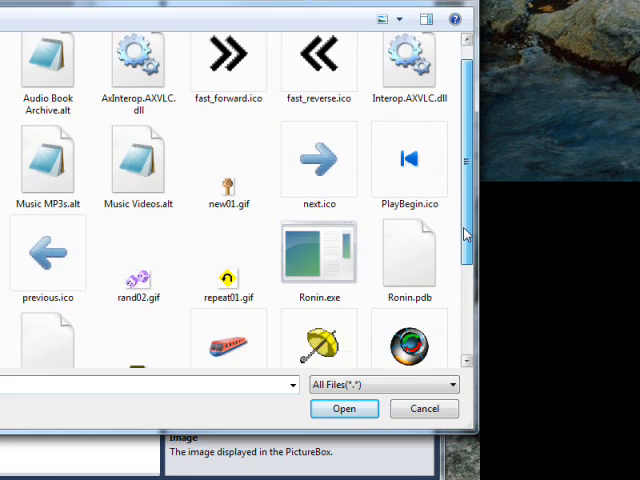
pyautogui.scroll(-3)
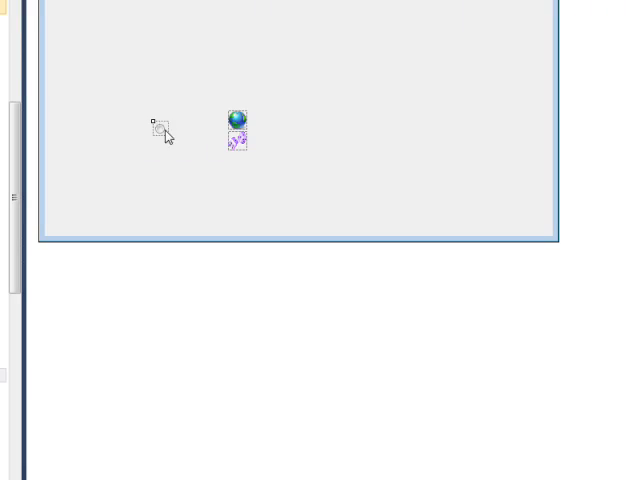
# - Drag the radio button beside the globe icon
pyautogui.moveTo(158, 130); pyautogui.dragTo(218, 125)
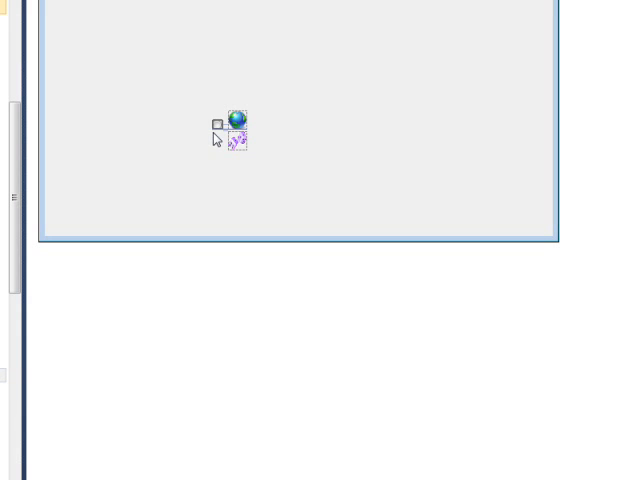